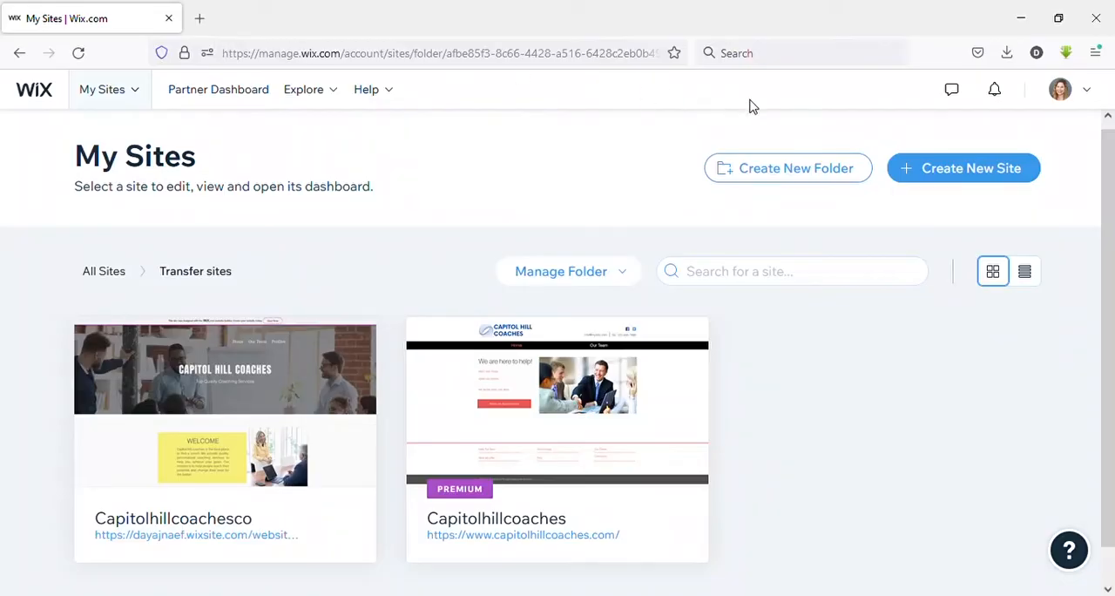
{"action": "mouse_move", "coordinate": [968, 100]}
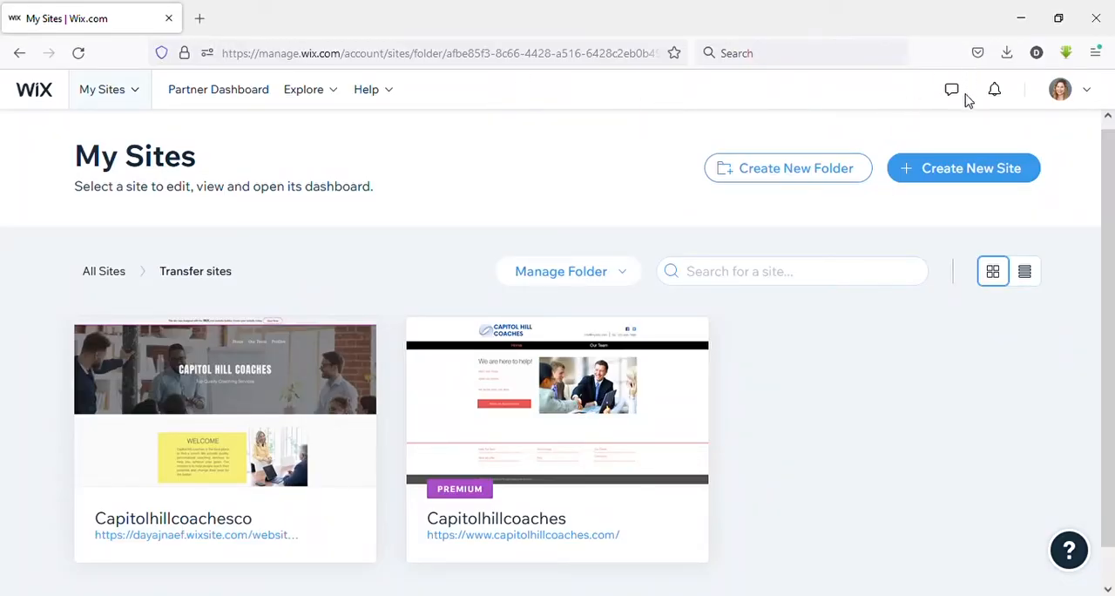
{"action": "mouse_move", "coordinate": [971, 226]}
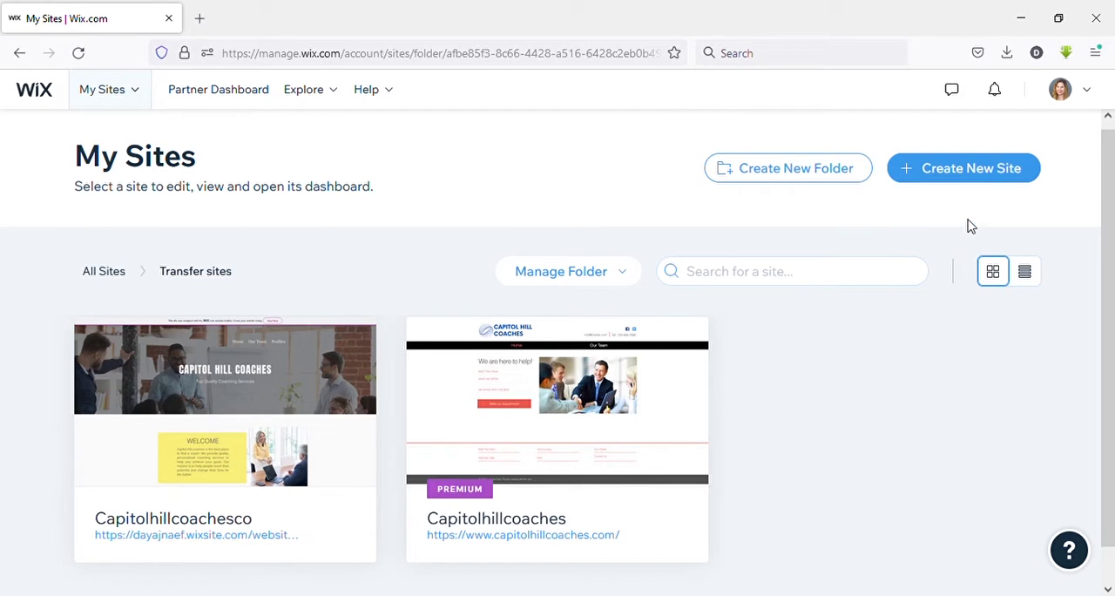
Open the Site Actions menu on the Capitolhillcoaches site card.
{"action": "left_click", "coordinate": [735, 271]}
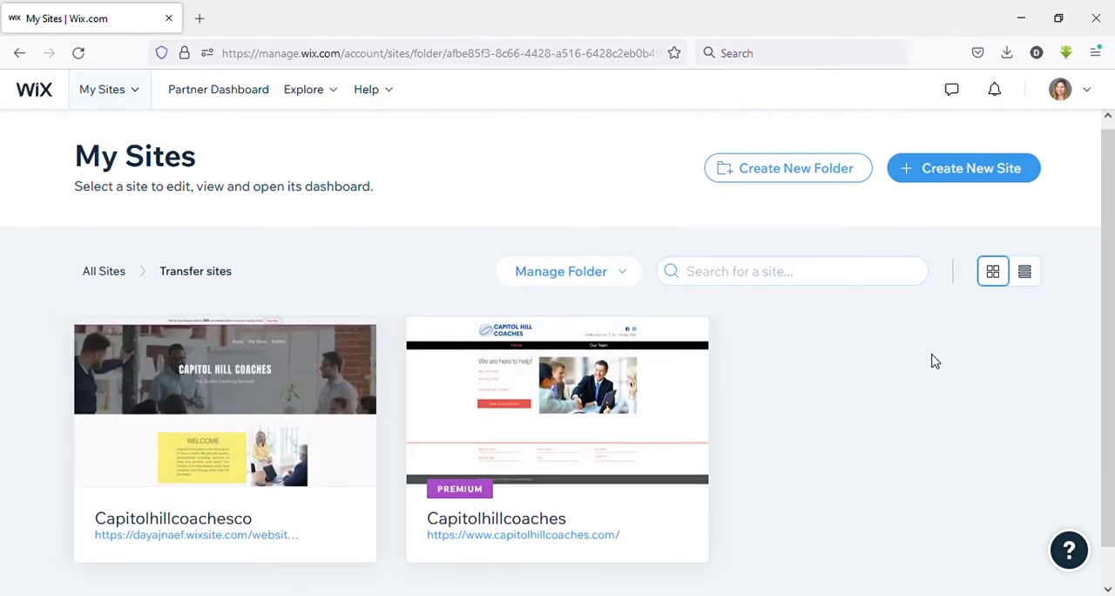
{"action": "mouse_move", "coordinate": [895, 466]}
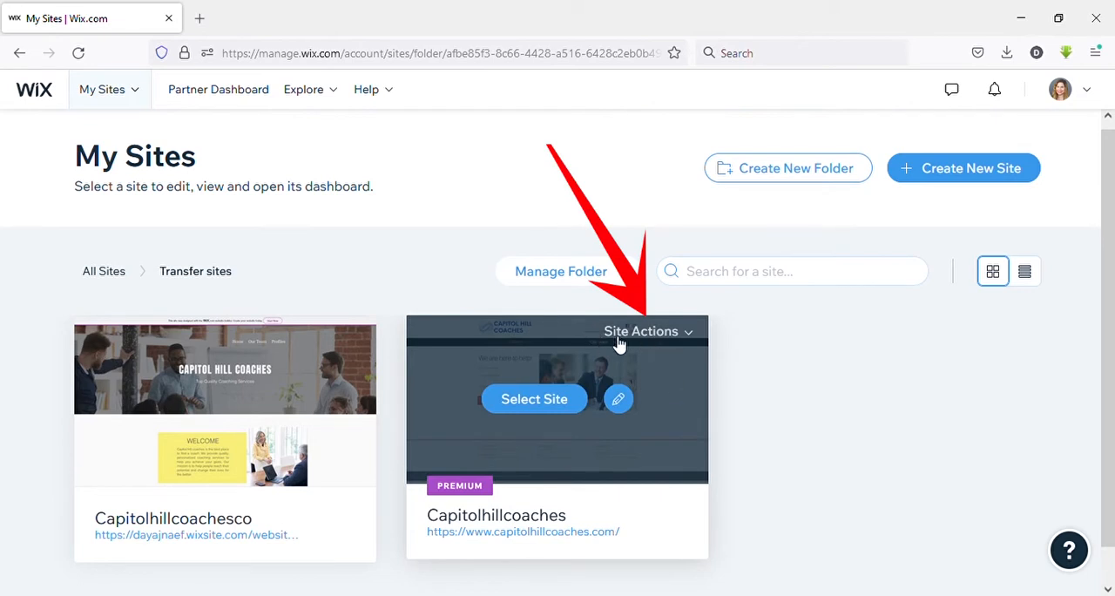
{"action": "mouse_move", "coordinate": [686, 342]}
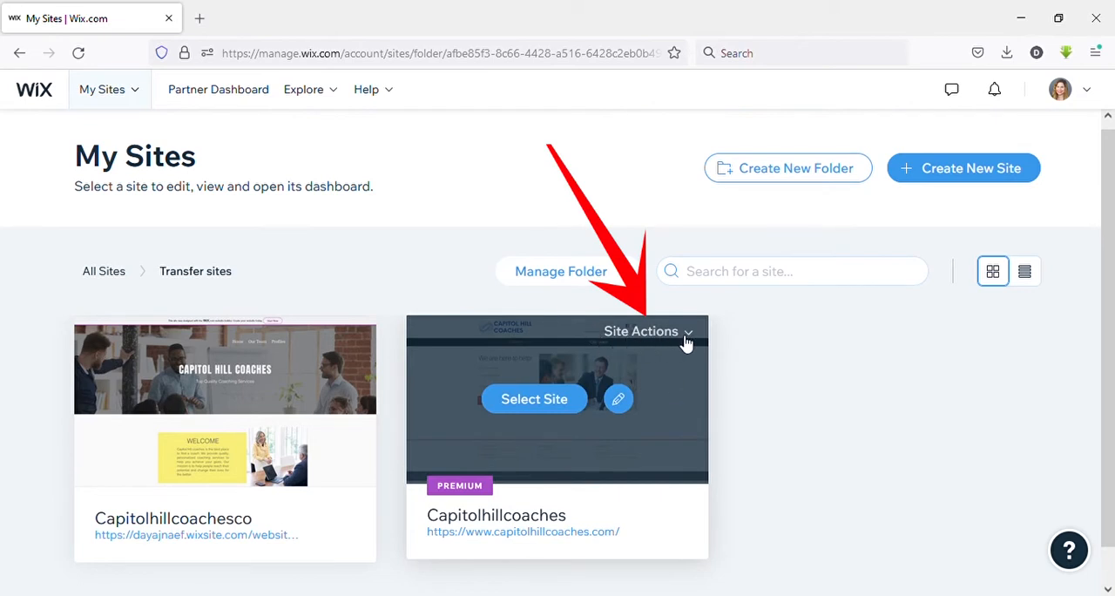
{"action": "left_click", "coordinate": [640, 331]}
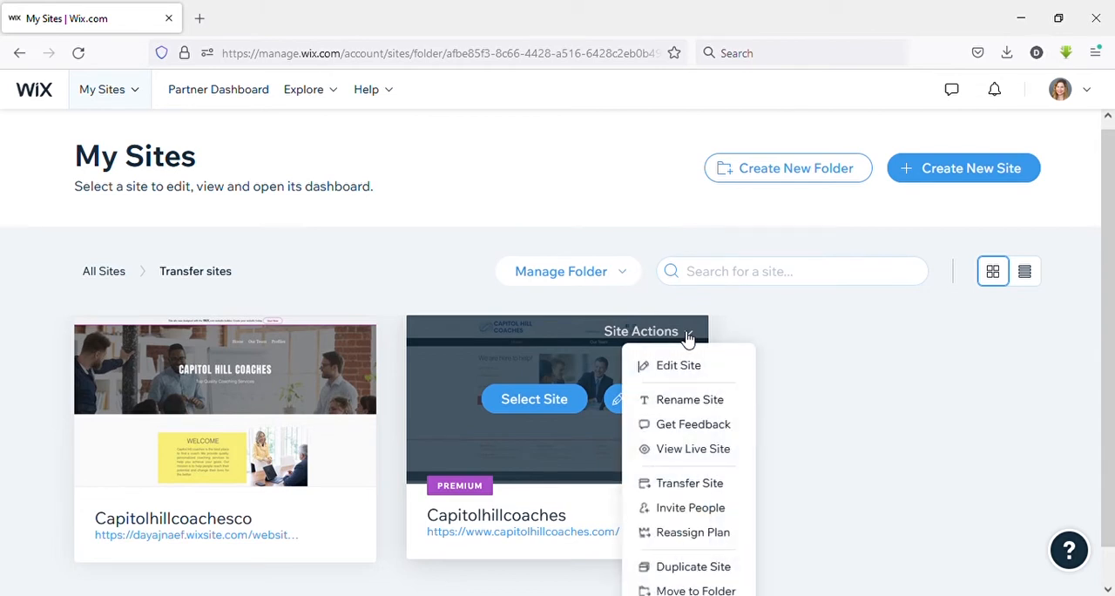
{"action": "mouse_move", "coordinate": [688, 398]}
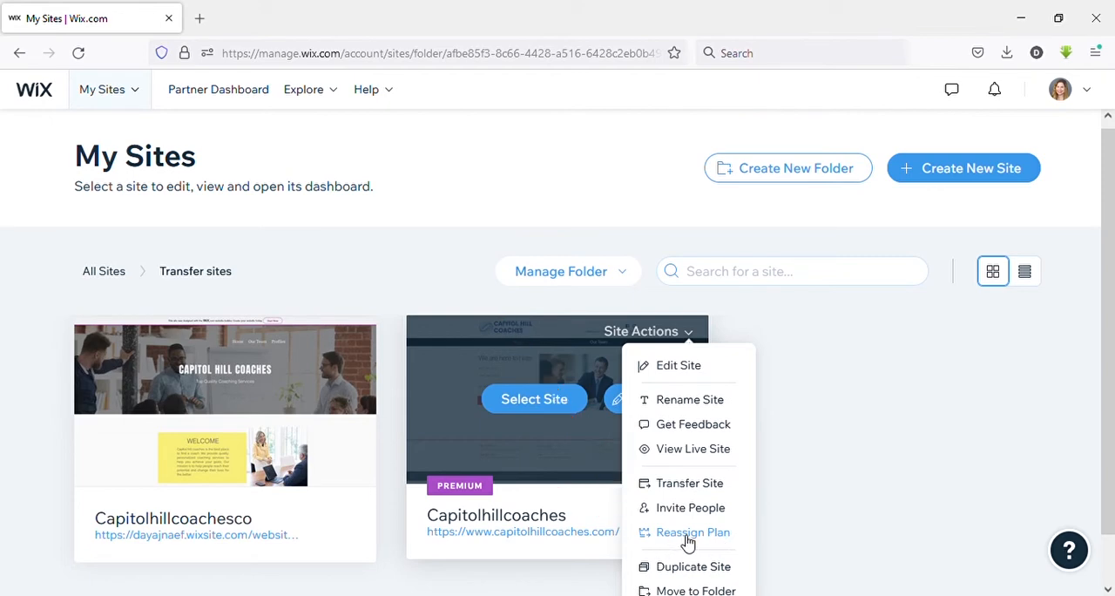
Reassign the Unlimited plan, selecting Capitolhillcoachesco as the receiving site, and continue to confirmation.
{"action": "left_click", "coordinate": [692, 532]}
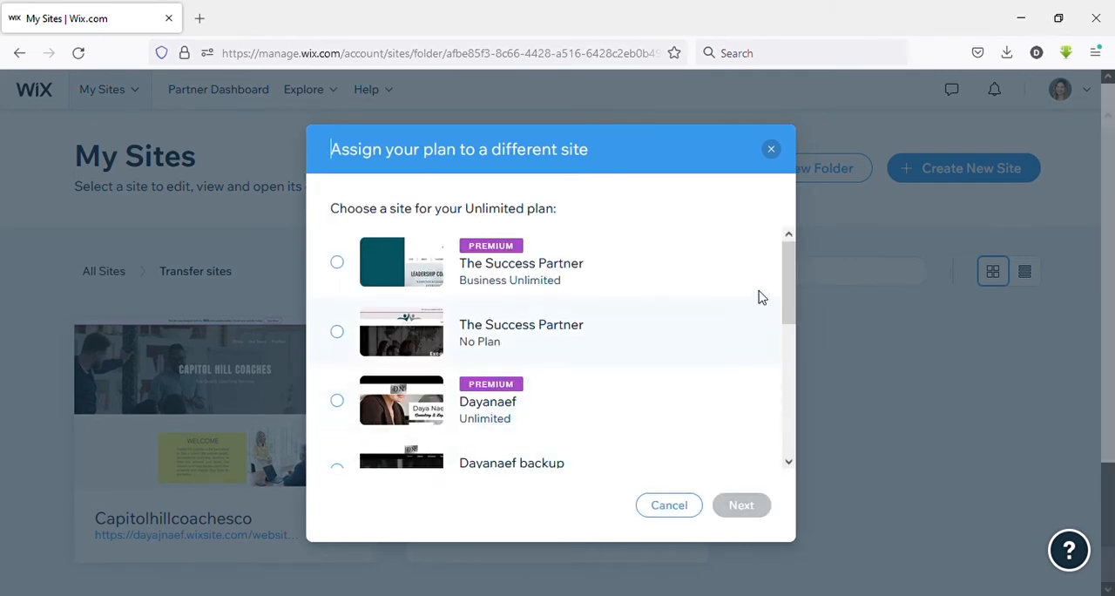
{"action": "scroll", "scroll_direction": "down", "scroll_amount": 3}
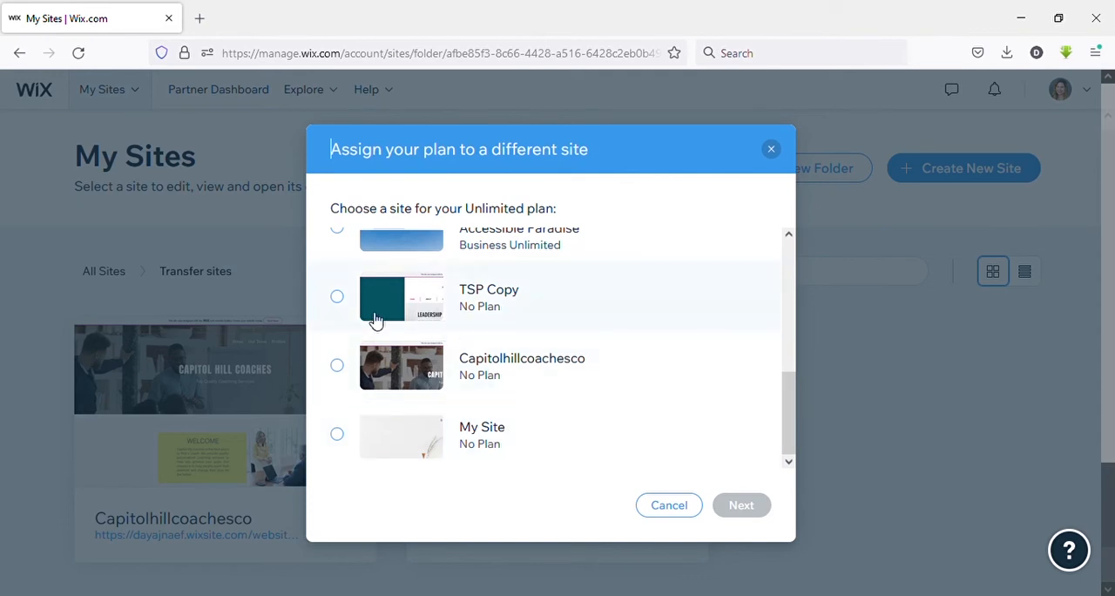
{"action": "left_click", "coordinate": [337, 365]}
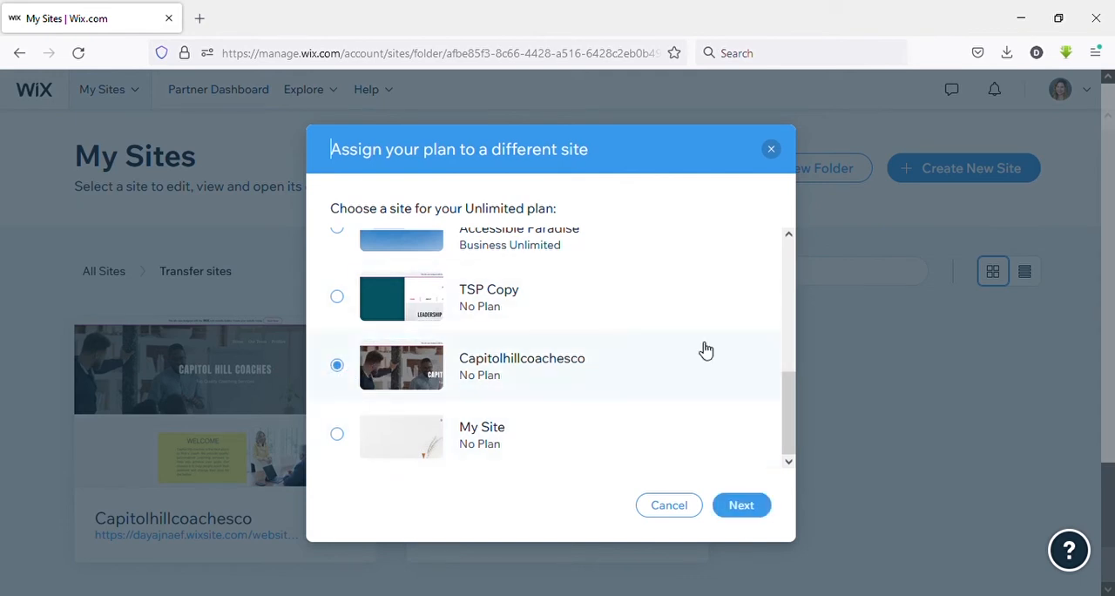
{"action": "left_click", "coordinate": [741, 504]}
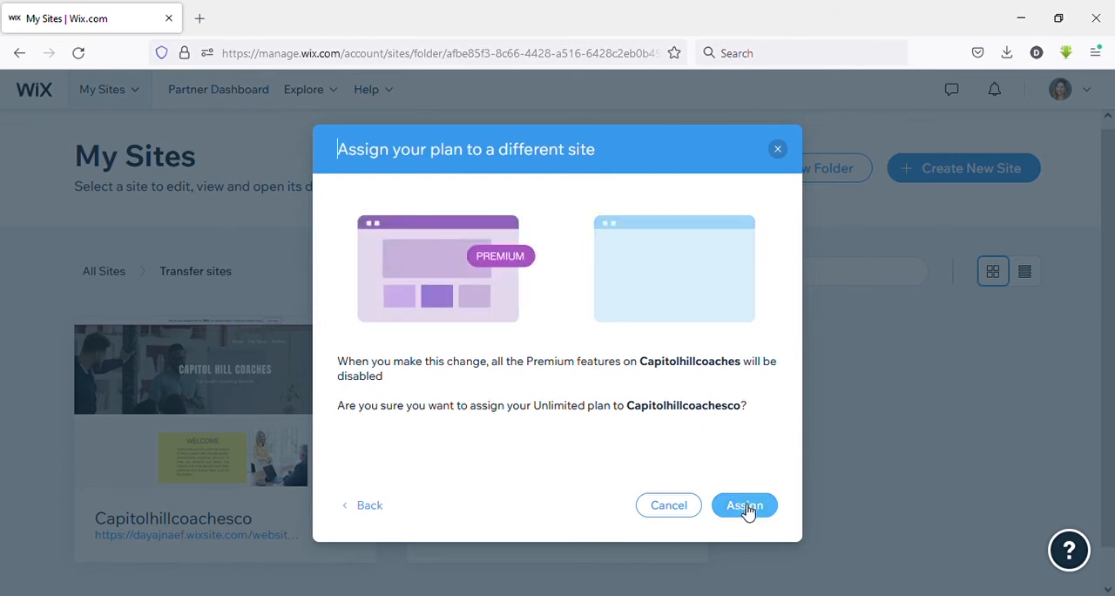
Confirm Assign so Capitolhillcoachesco gets the Unlimited plan and capitolhillcoaches.com domain.
{"action": "left_click", "coordinate": [744, 505]}
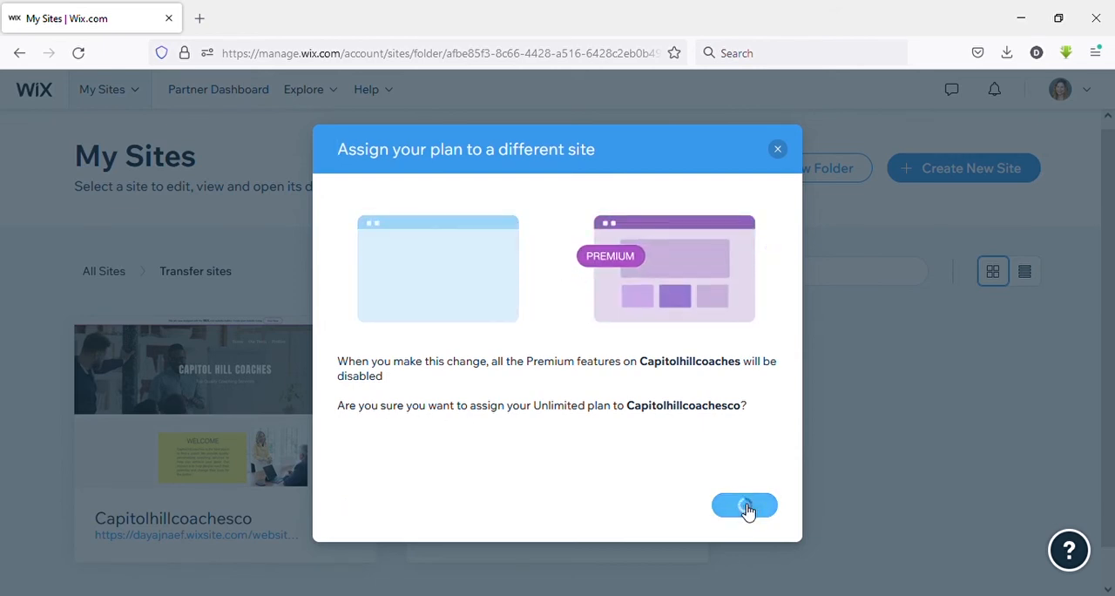
{"action": "left_click", "coordinate": [744, 505]}
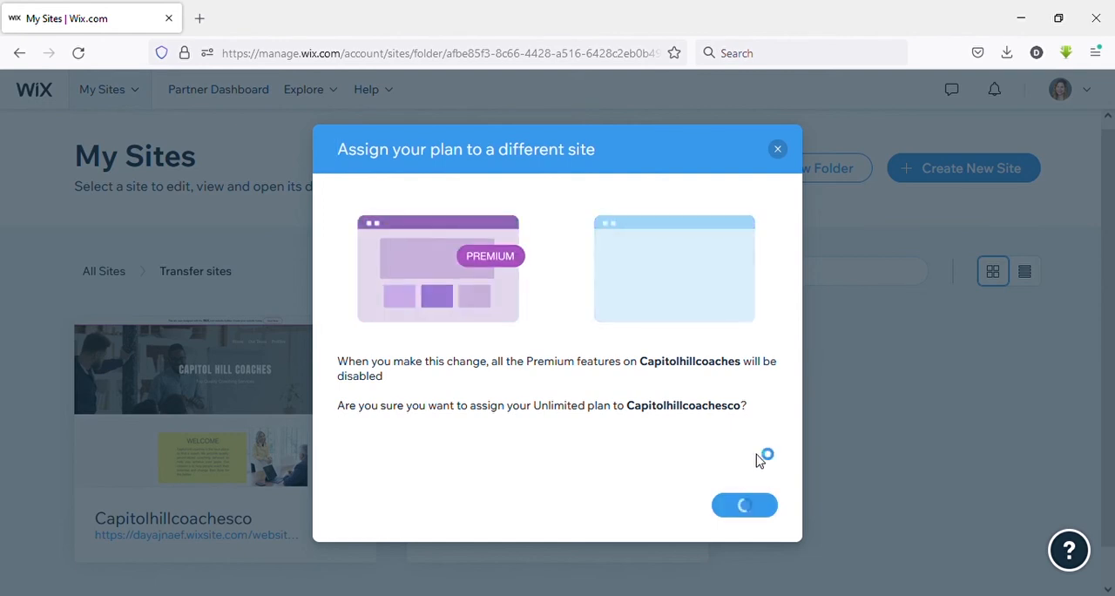
{"action": "left_click", "coordinate": [743, 505]}
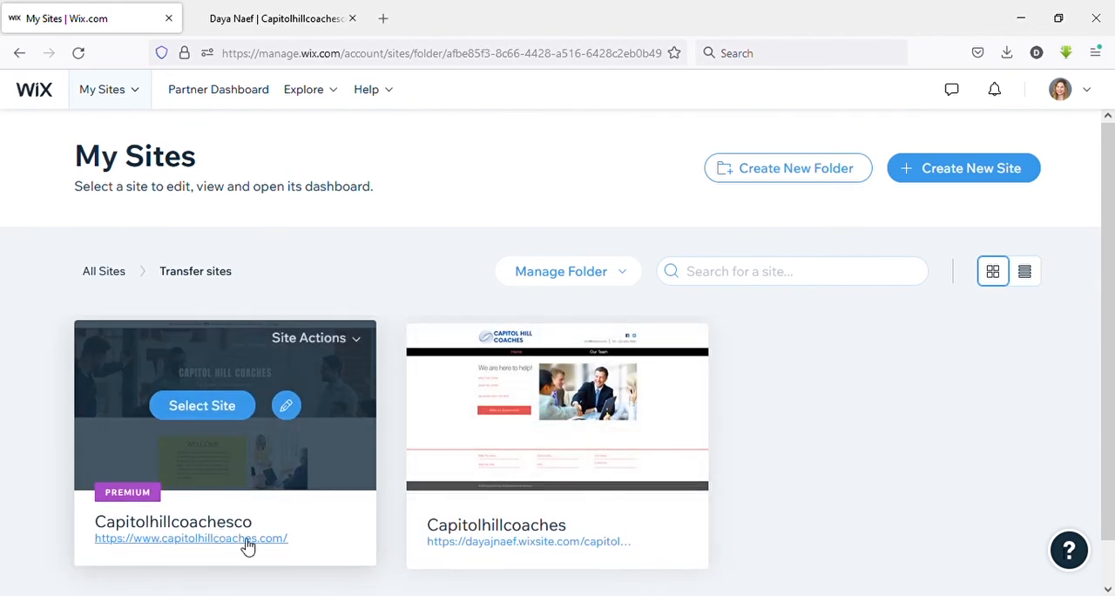
{"action": "mouse_move", "coordinate": [868, 410]}
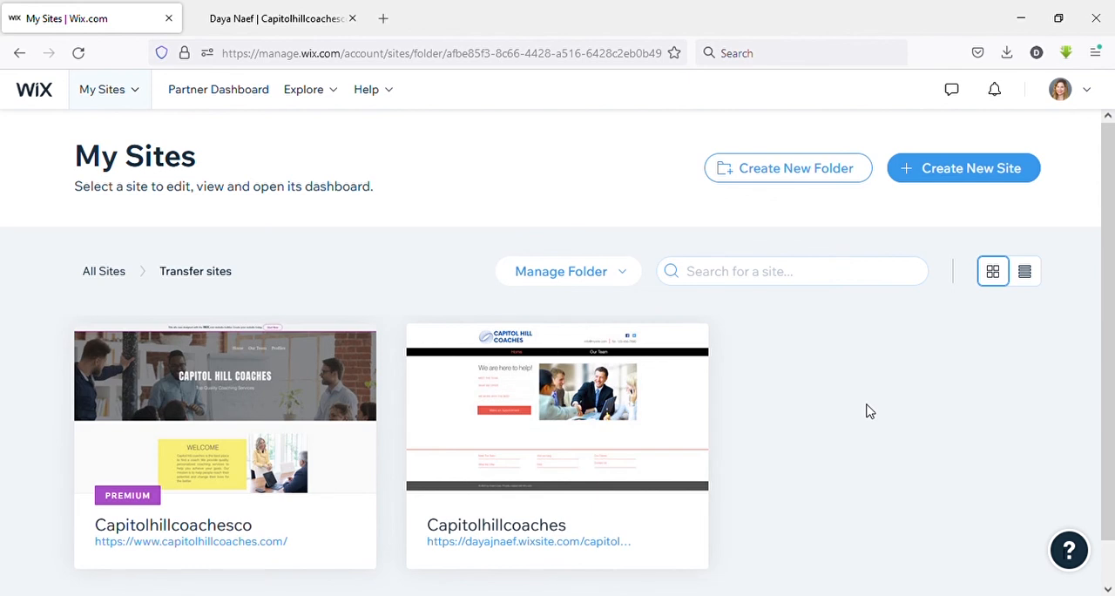